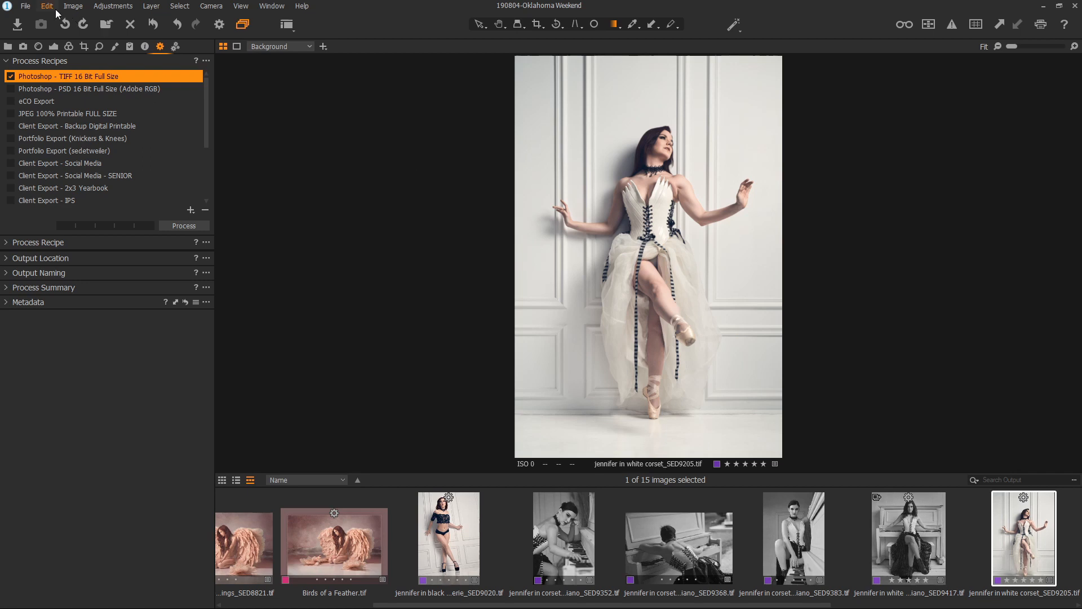
Step: Open Edit Keyboard Shortcuts, start a new shortcut set, and cancel its name prompt
left_click(47, 6)
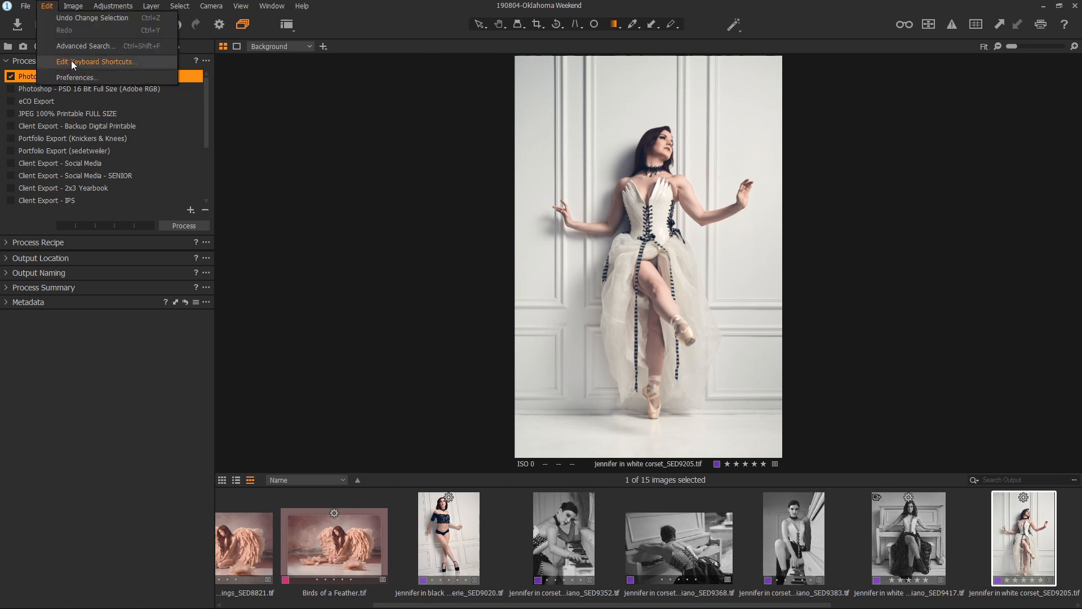
left_click(95, 61)
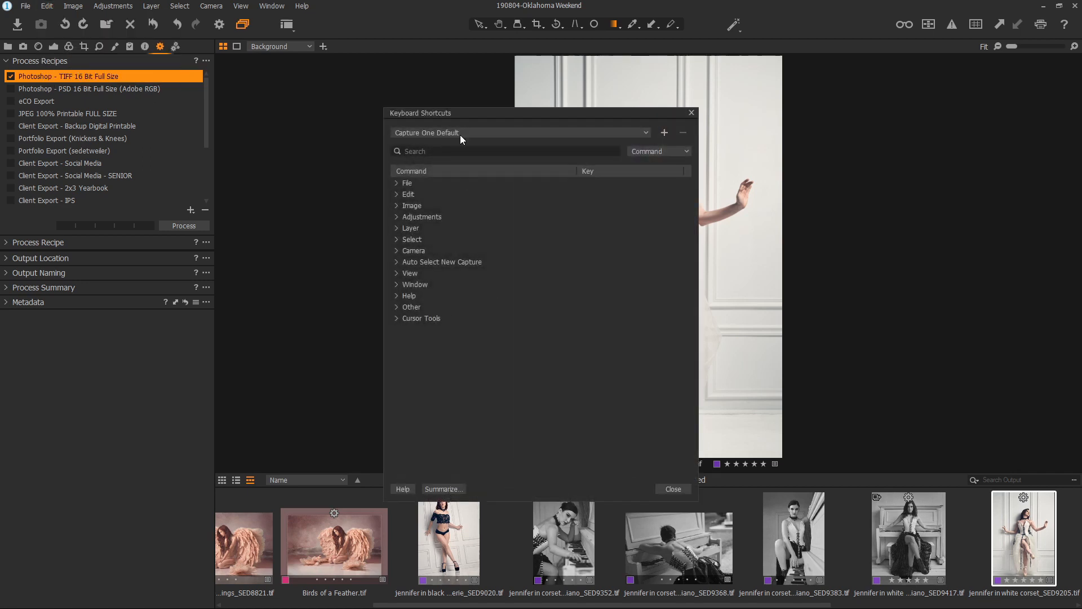
mouse_move(467, 133)
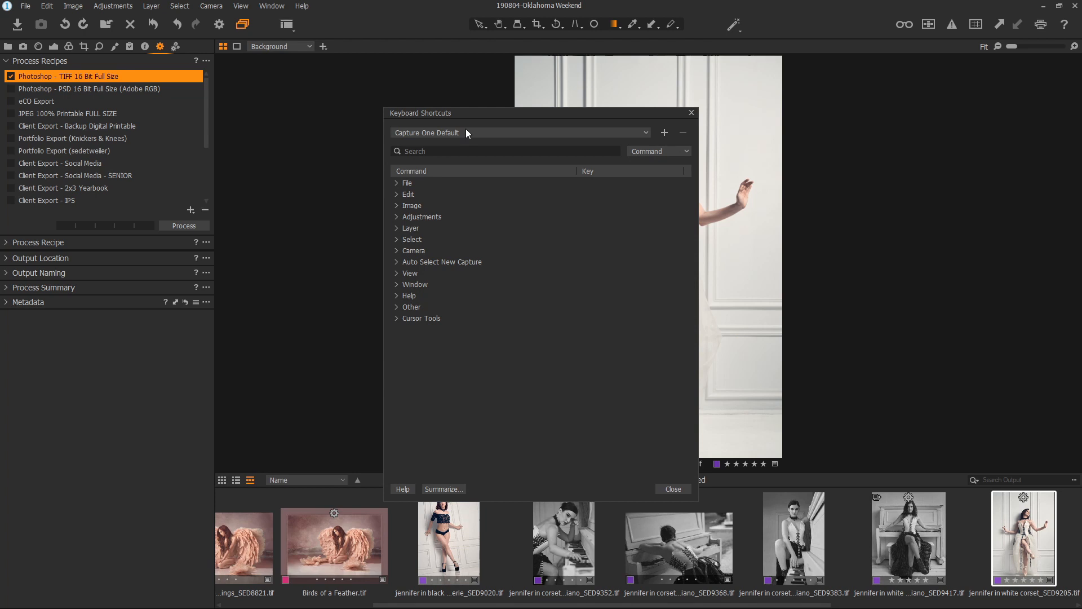
mouse_move(697, 136)
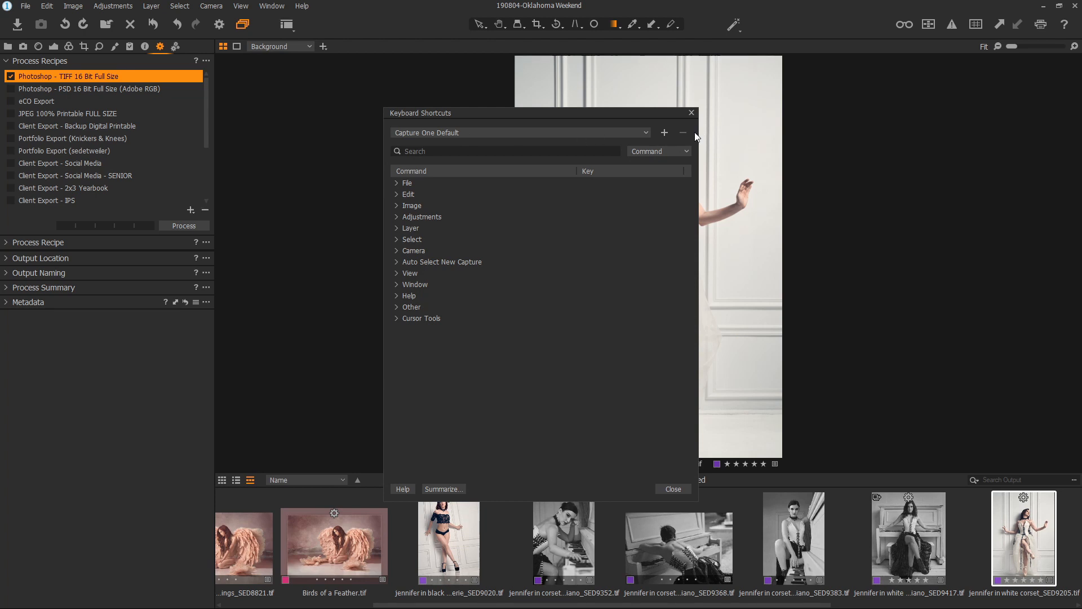
left_click(663, 133)
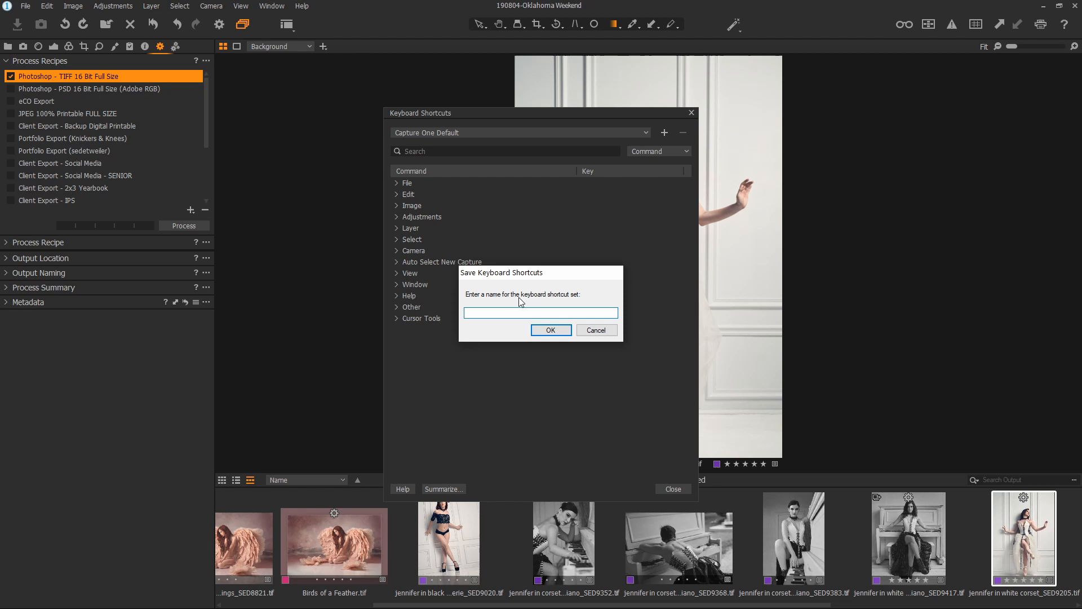
left_click(595, 330)
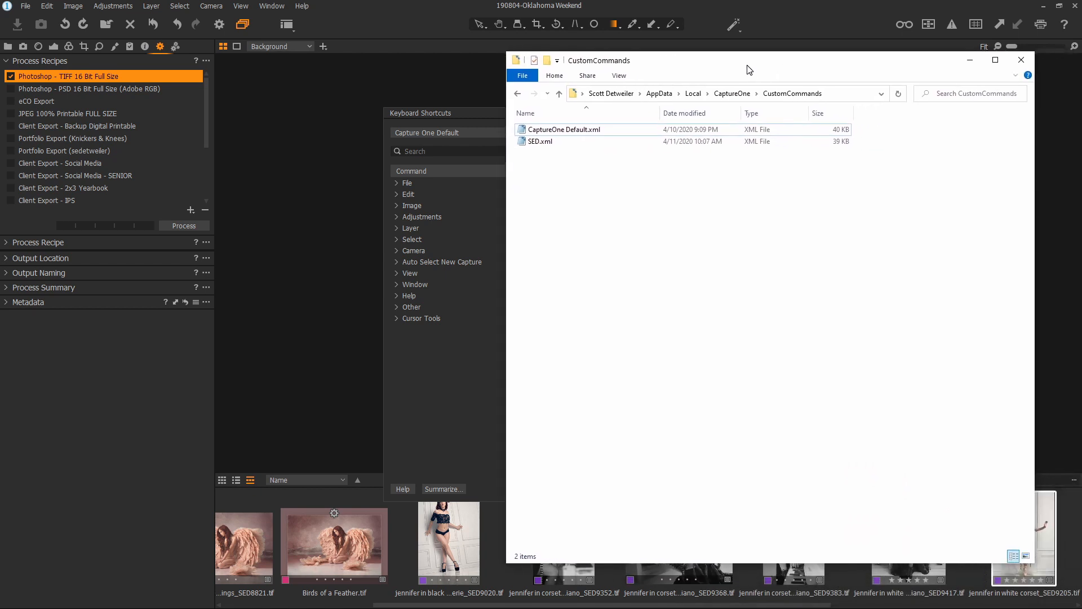
mouse_move(750, 107)
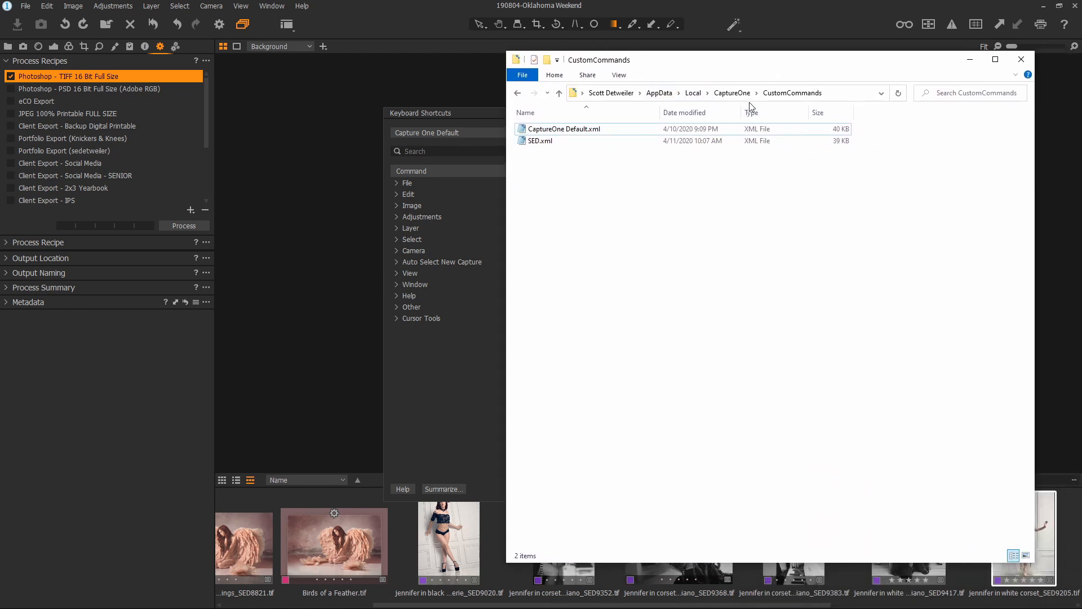
mouse_move(642, 199)
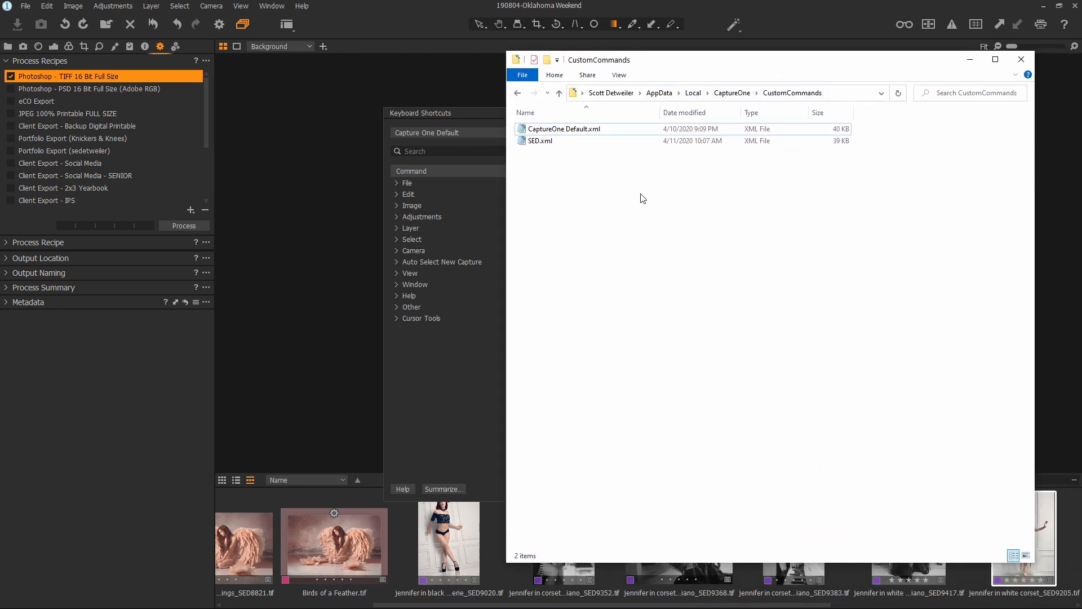
Step: Select SED.xml and CaptureOne Default.xml, close Explorer, and ready the SED set search
left_click(541, 141)
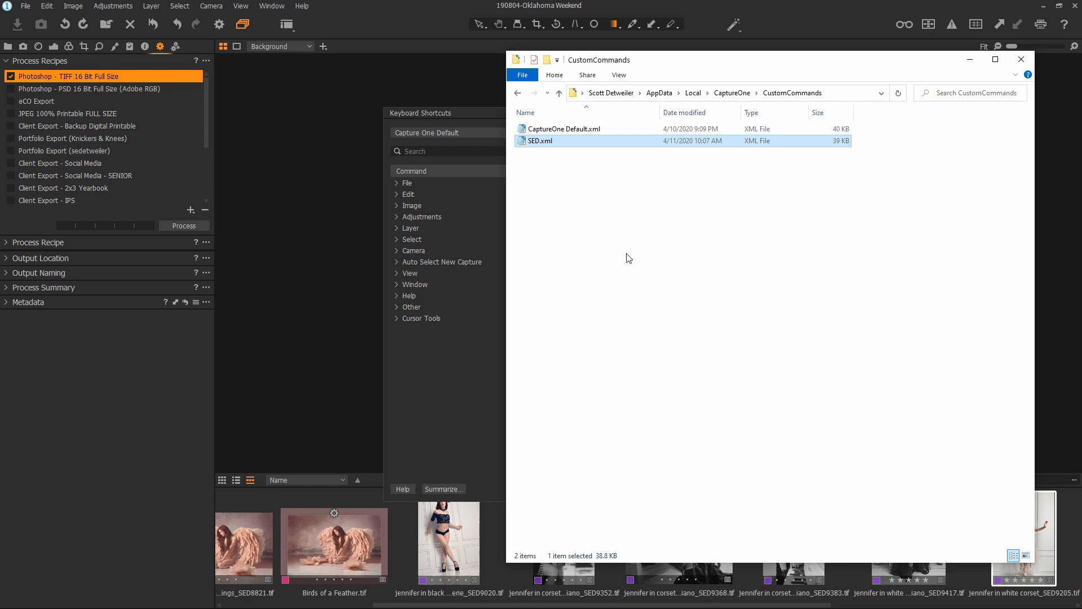
left_click(564, 129)
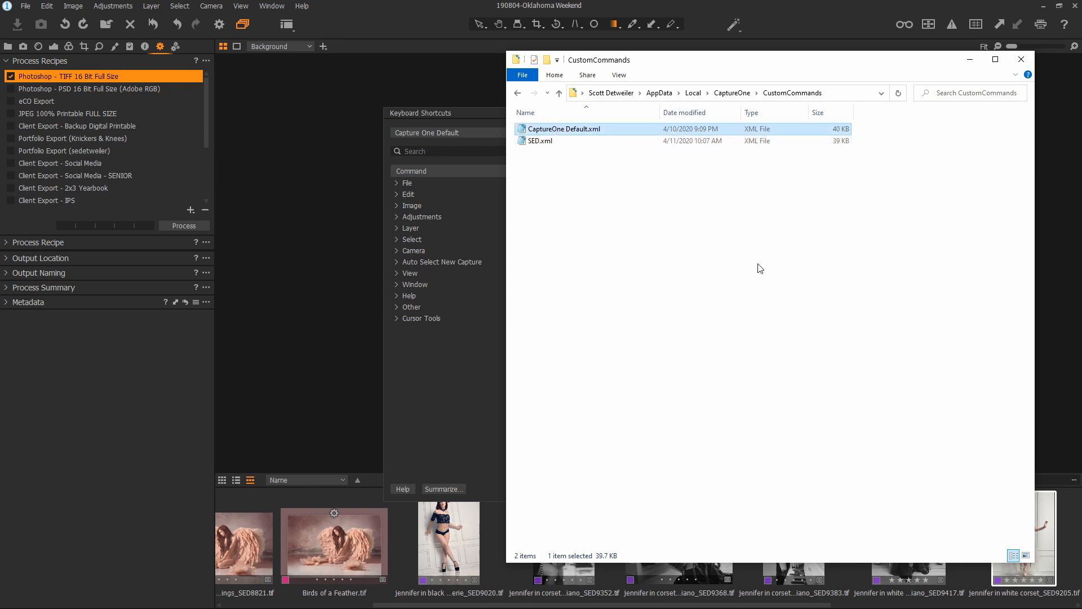
left_click(1020, 59)
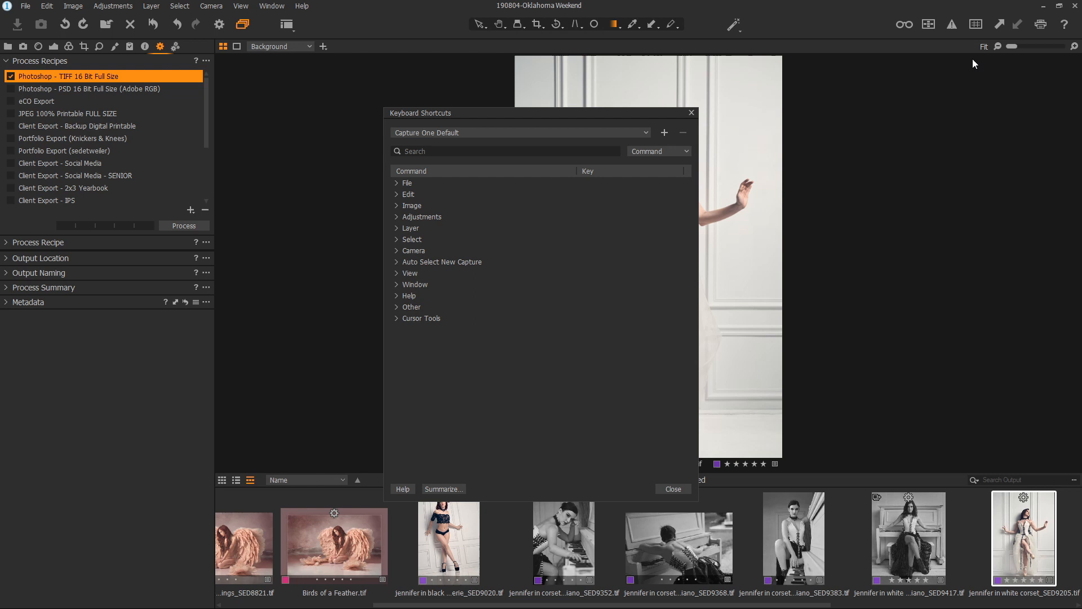
mouse_move(532, 399)
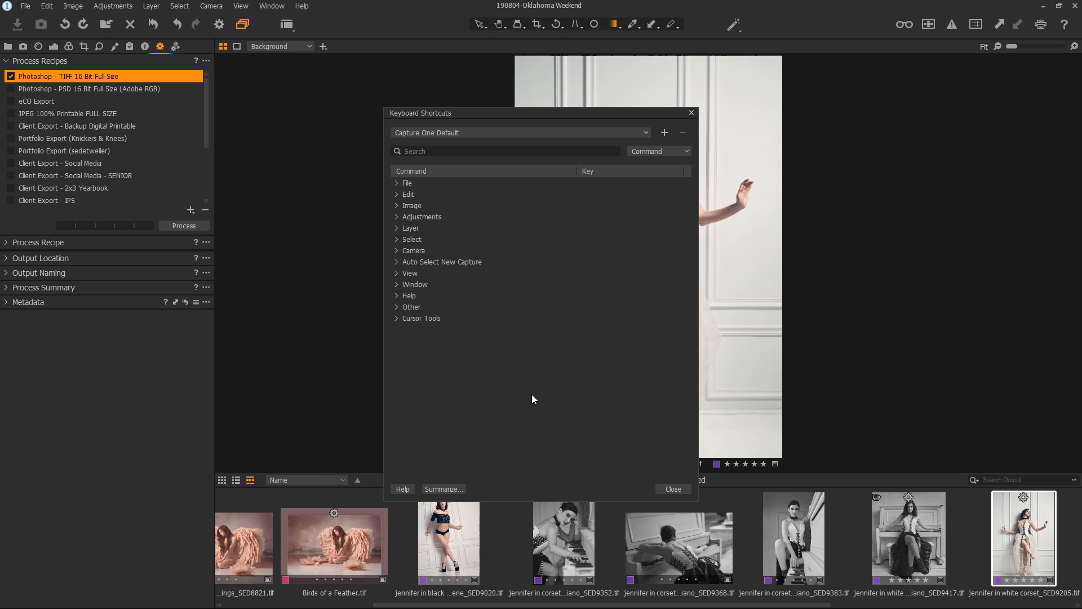
left_click(657, 151)
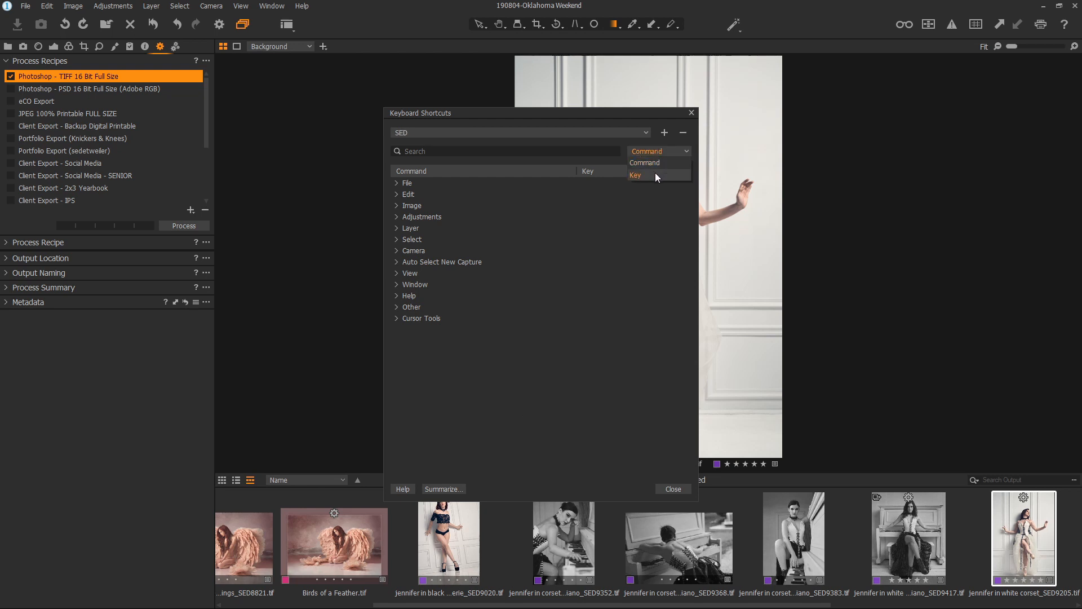
left_click(658, 151)
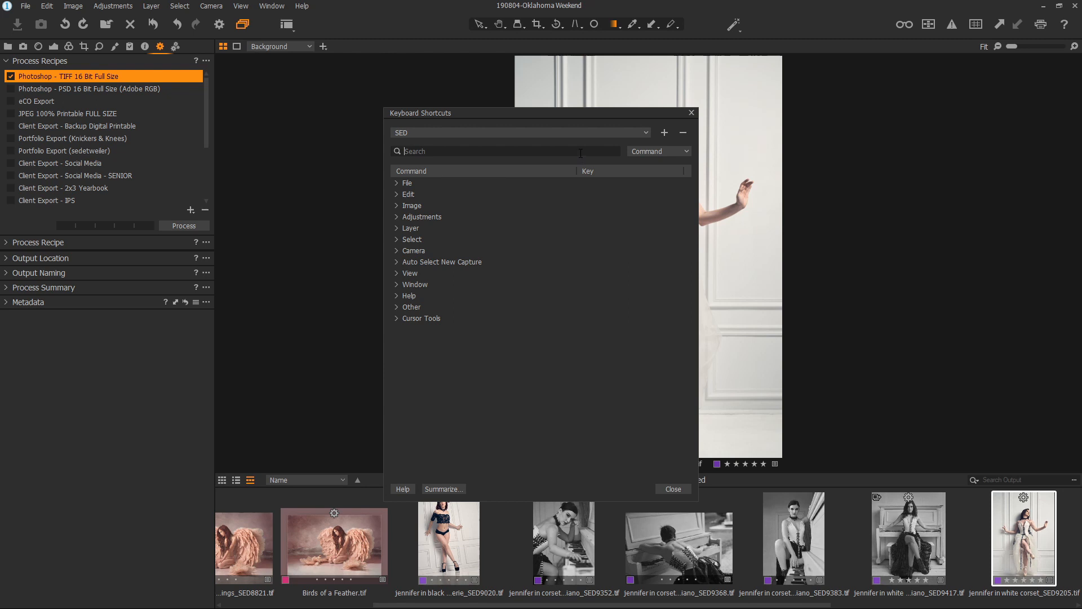
Step: Search commands for 'move' and inspect the keys for Move to Selects Folder and Delete
type("move")
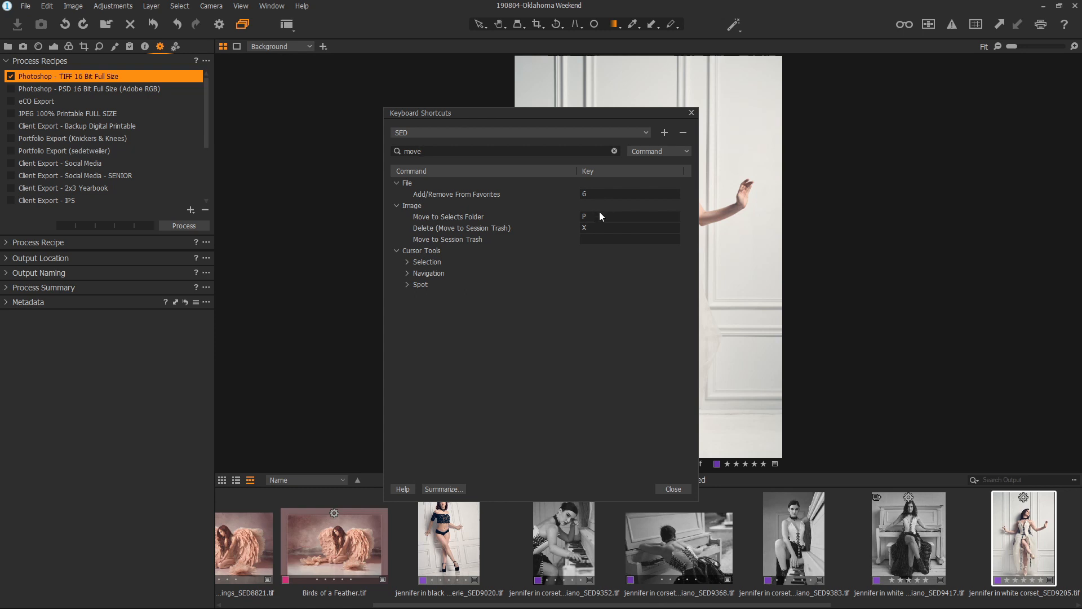
left_click(601, 216)
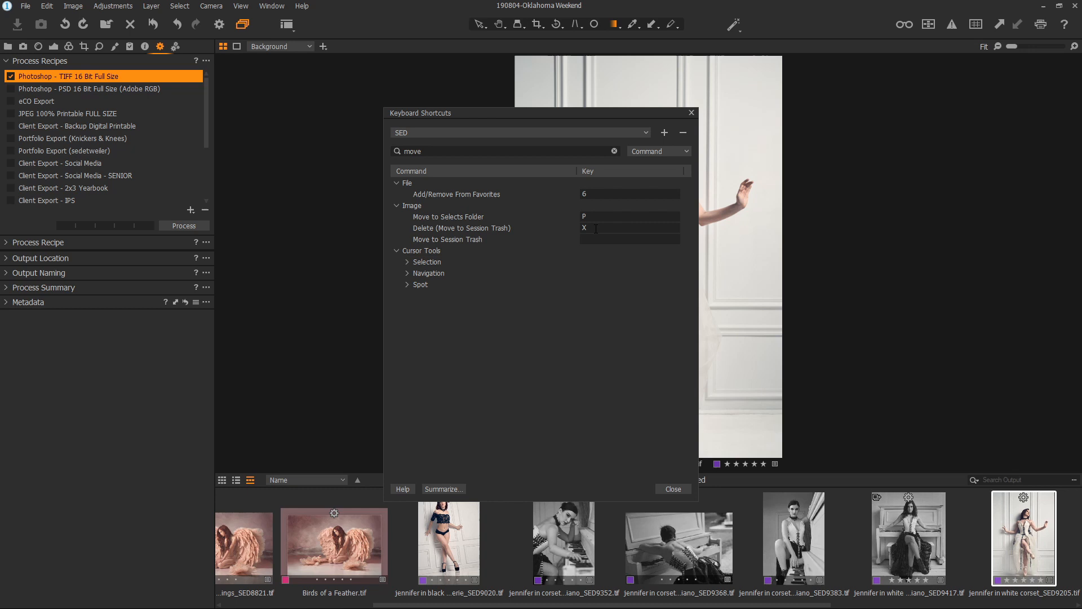
left_click(613, 151)
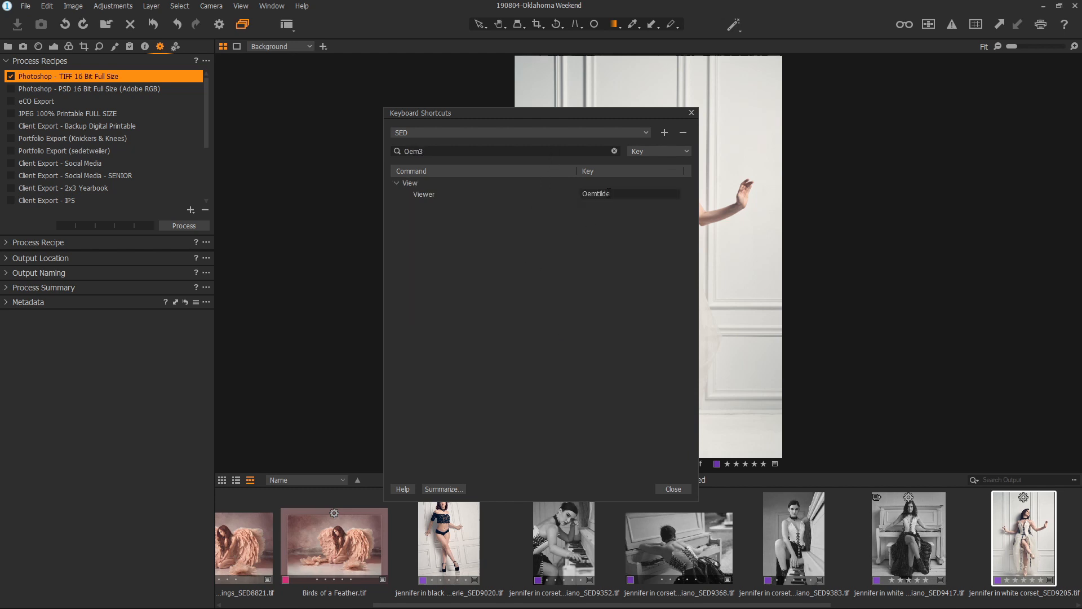
Step: Clear the Oem3 key search that showed View > Viewer
left_click(671, 488)
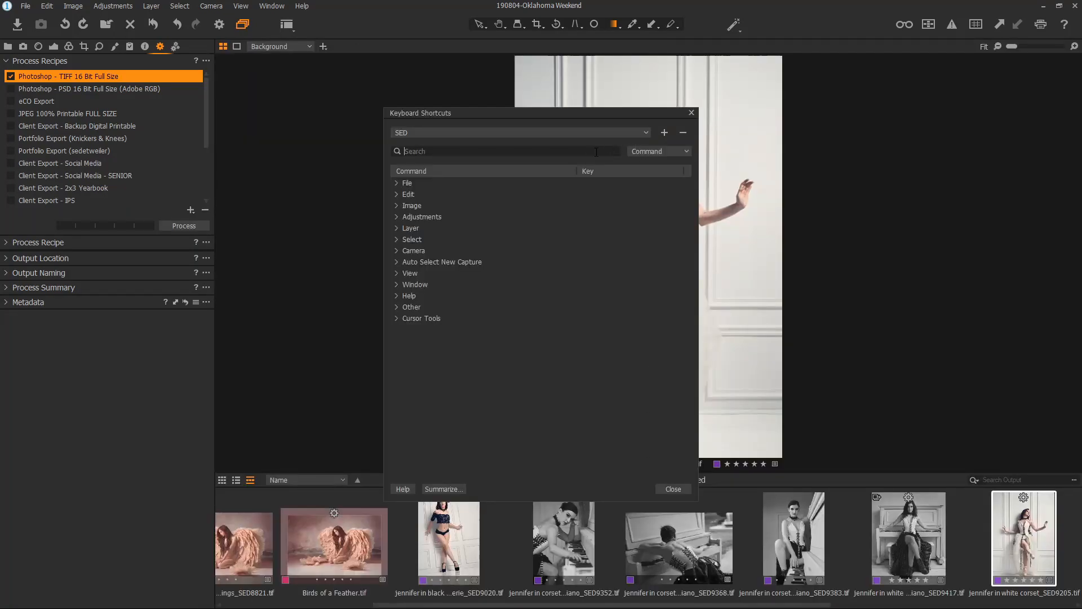
type("pro")
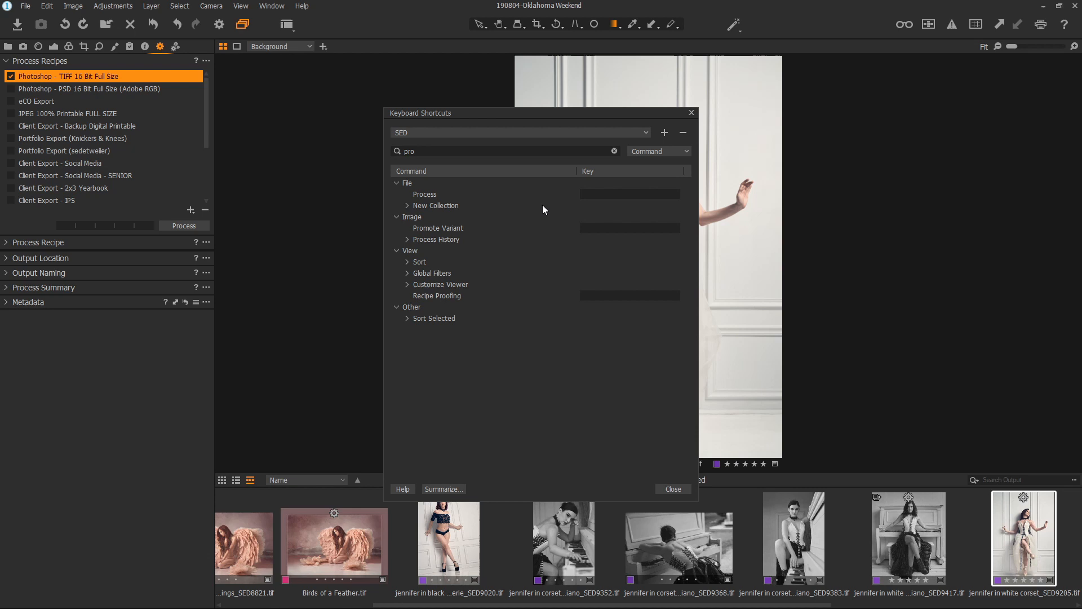
mouse_move(183, 225)
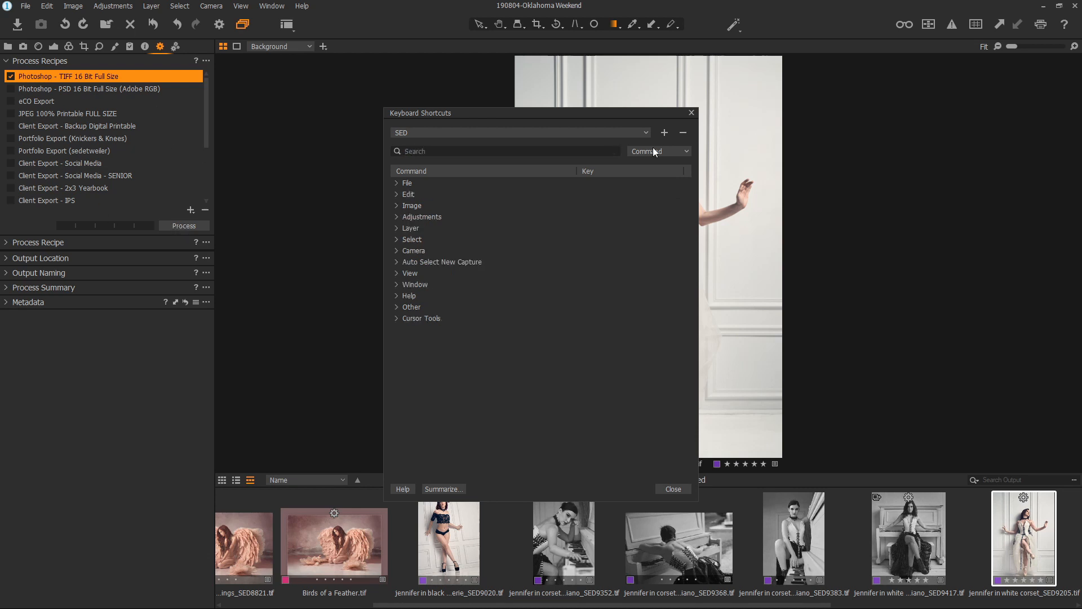
Step: Search by key for the keypad Decimal key, showing Color Tag None, then clear it
left_click(657, 151)
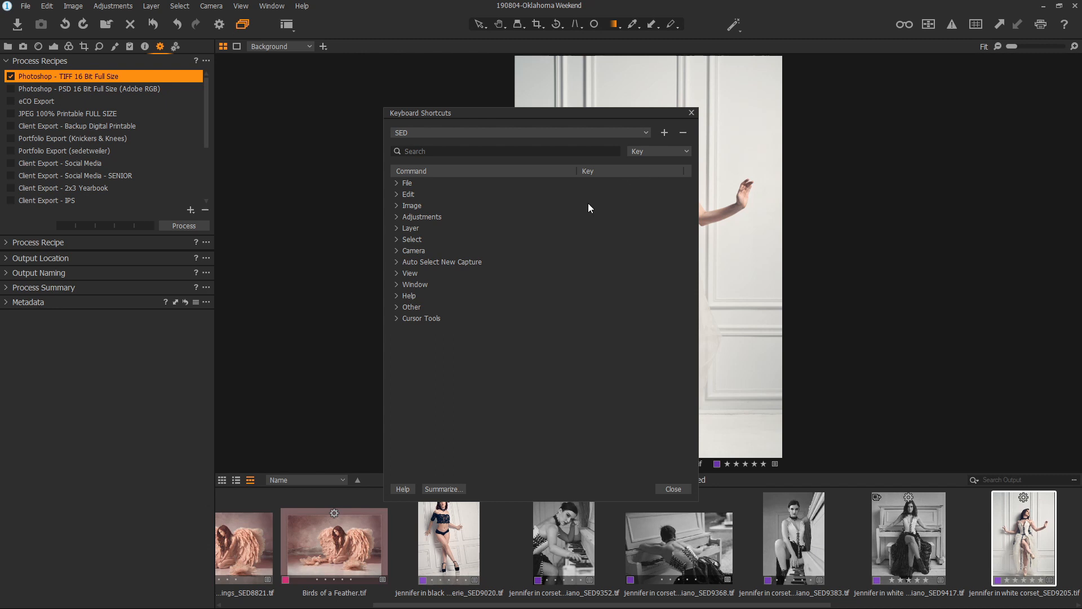
type("NumPad8")
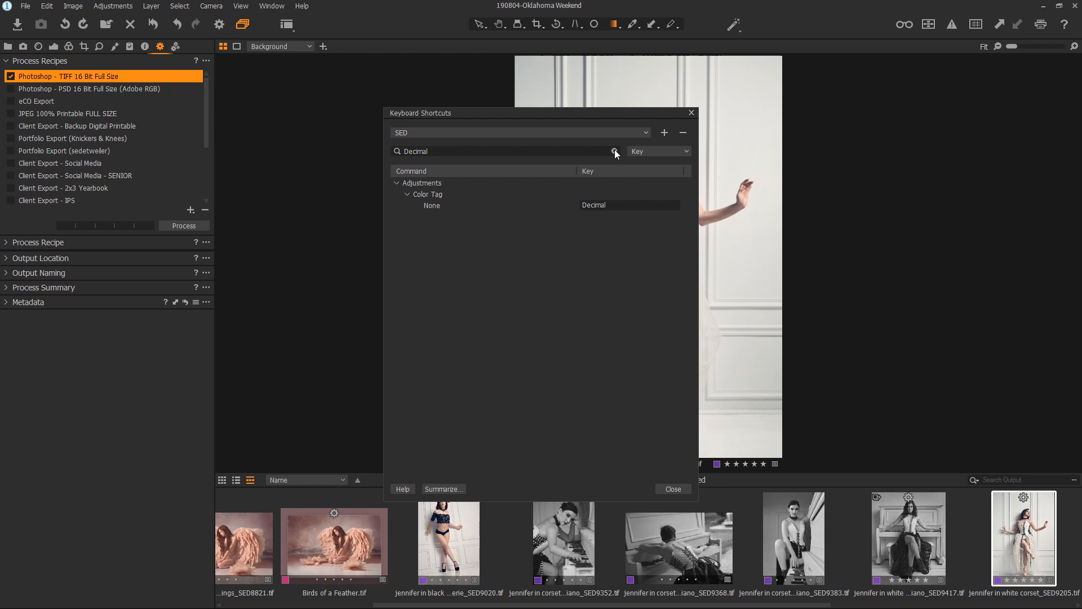
left_click(614, 151)
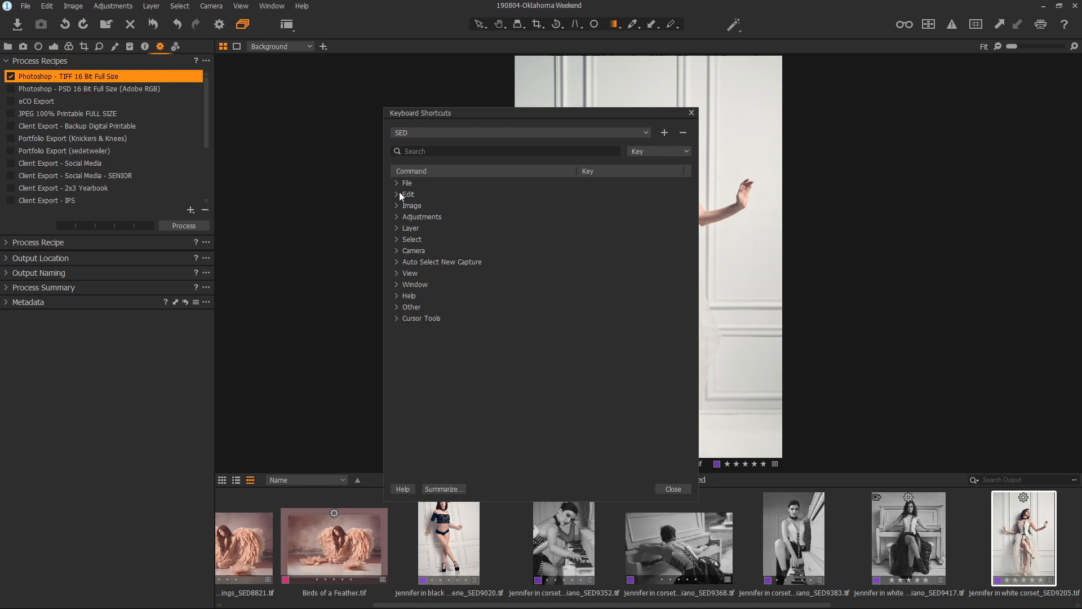
mouse_move(602, 403)
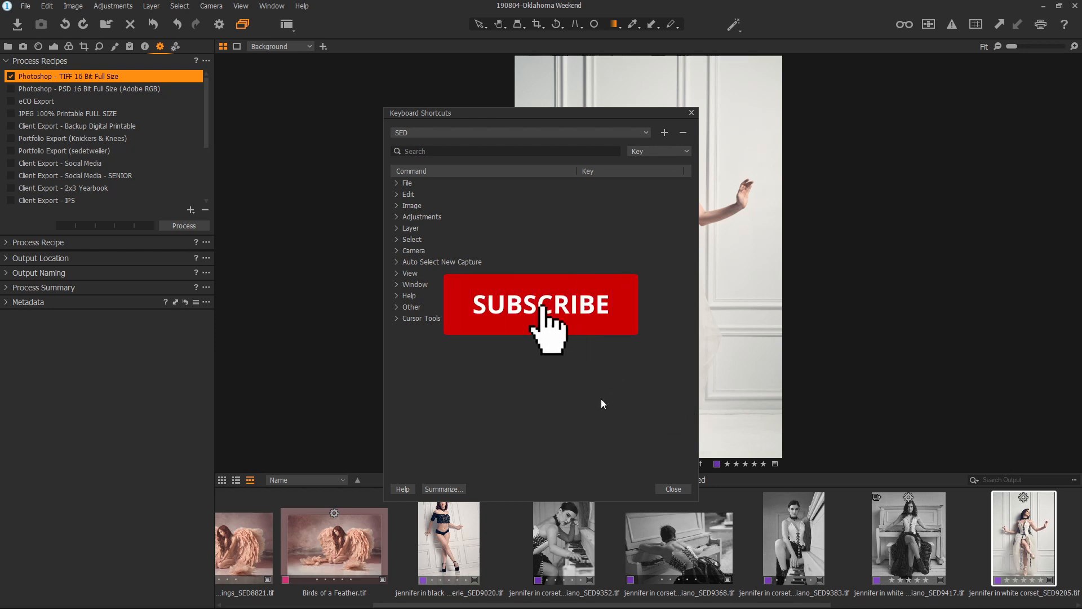
left_click(541, 304)
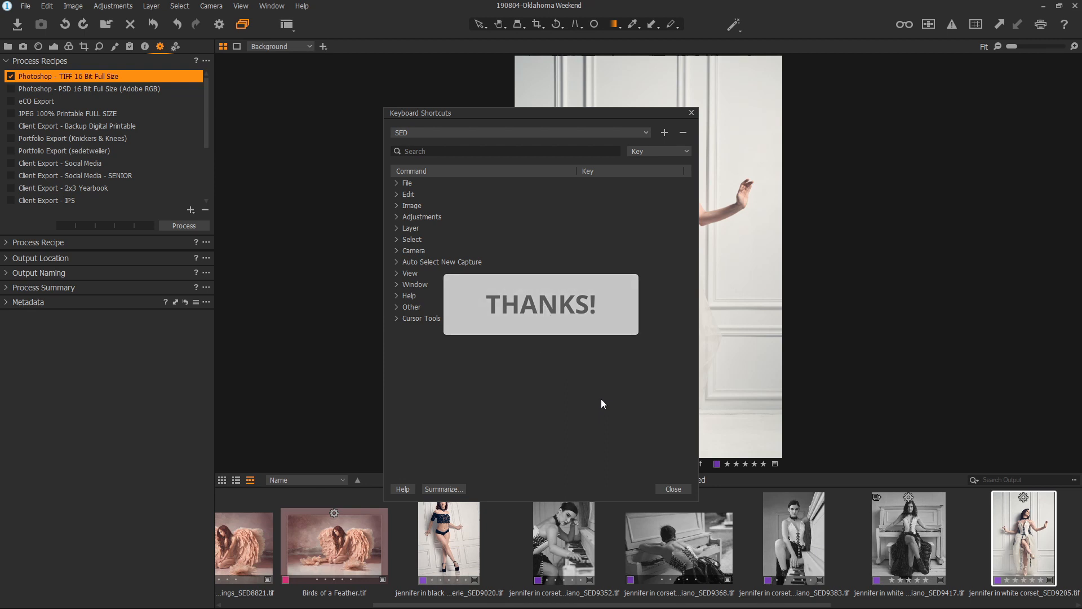